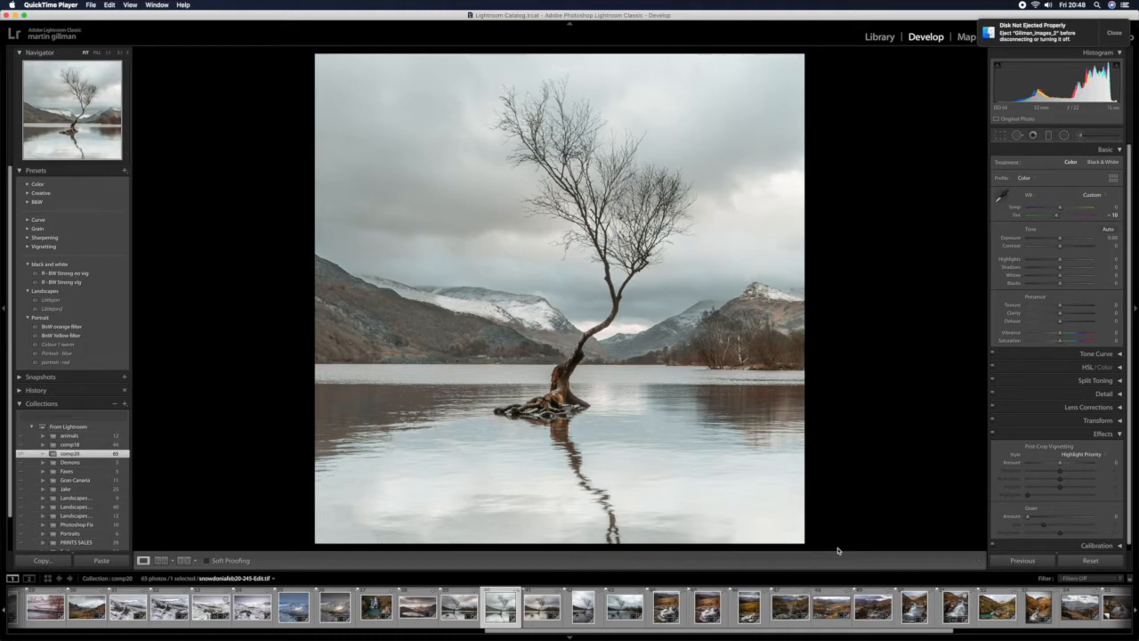
mouse_move(869, 525)
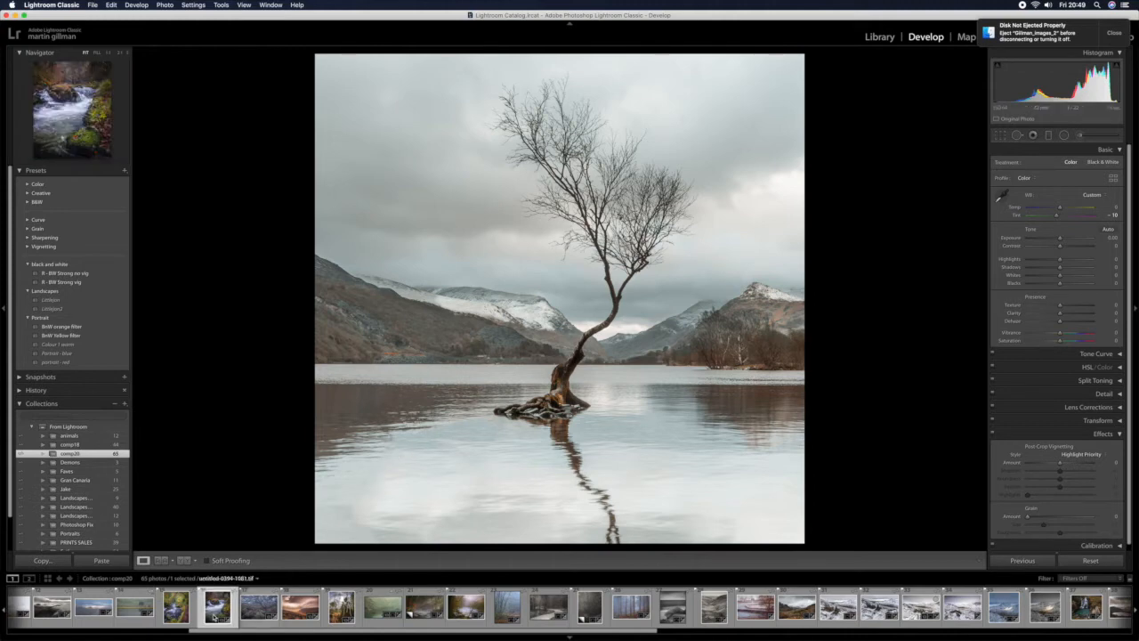
- Load the mossy-rock woodland waterfall photo from comp20 into Develop
click(213, 615)
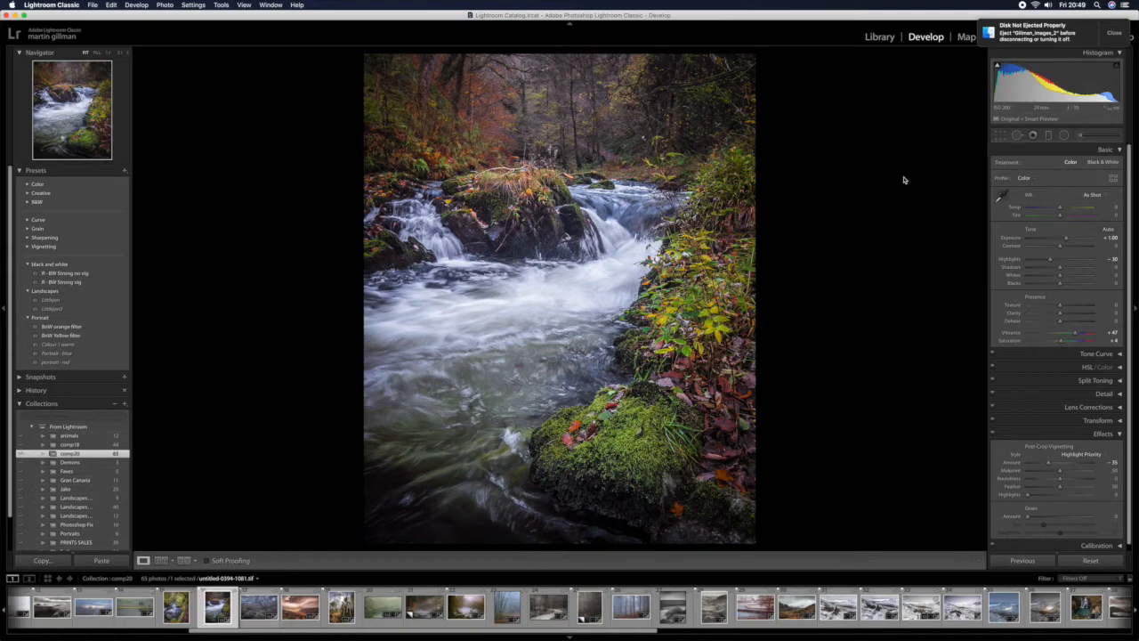
mouse_move(899, 178)
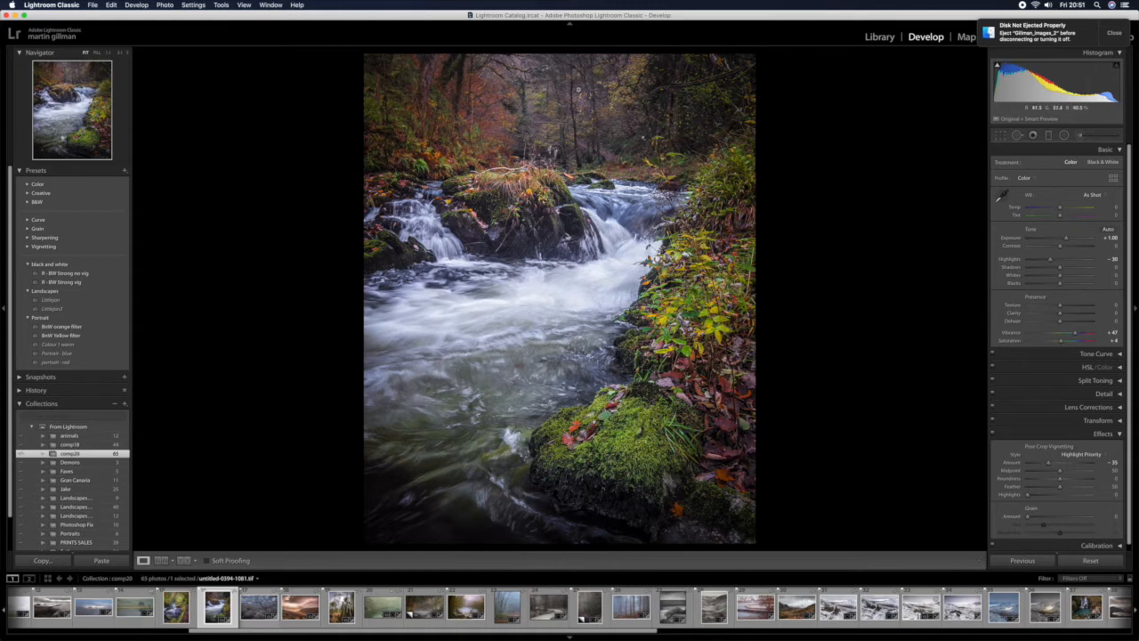
mouse_move(564, 495)
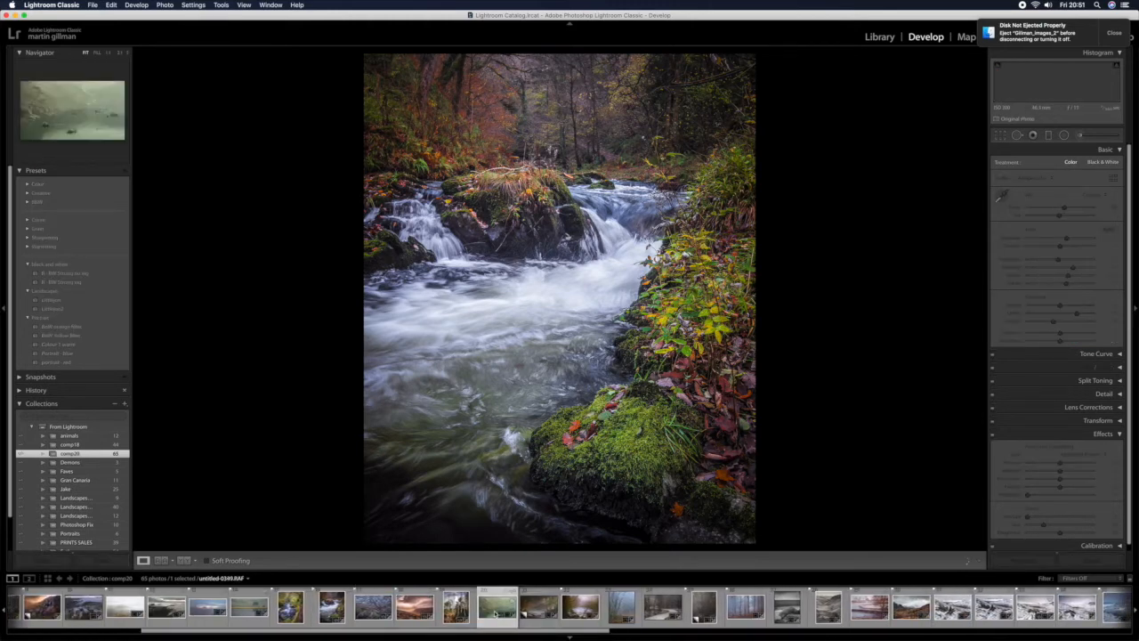
- Load the misty estuary photo with moored boats from comp20 into Develop
click(502, 615)
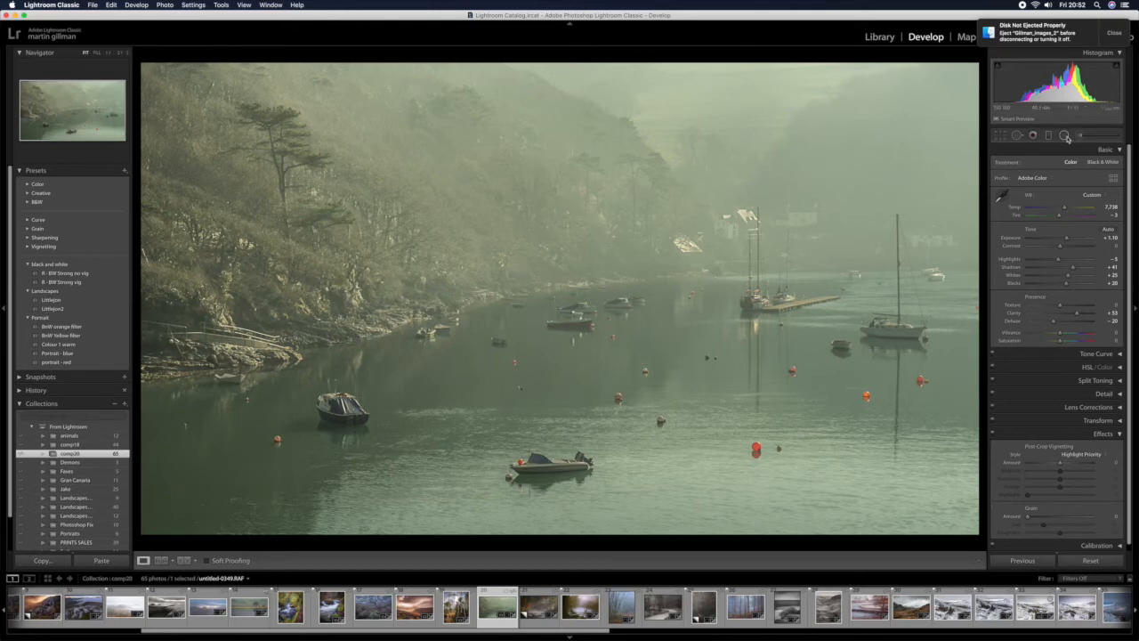
click(1060, 136)
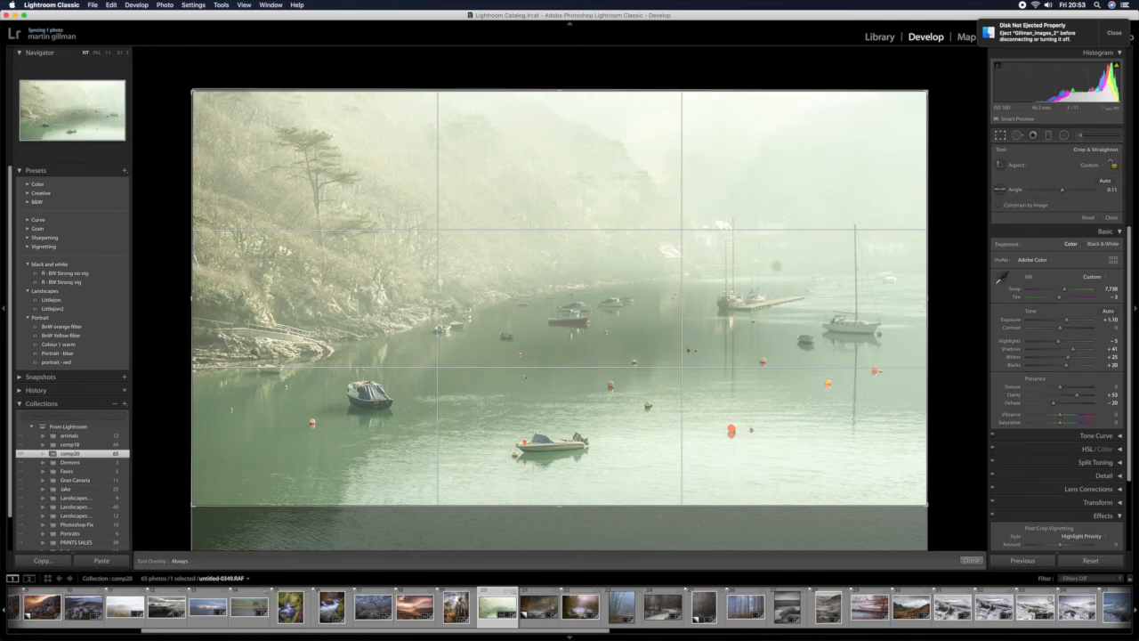
mouse_move(340, 161)
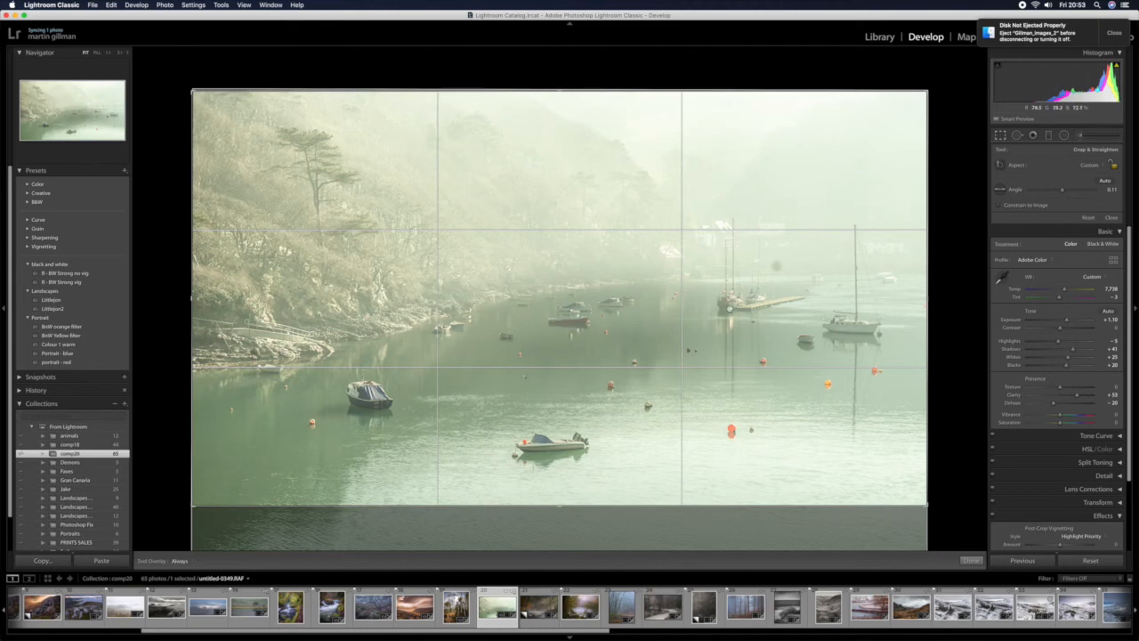
mouse_move(843, 352)
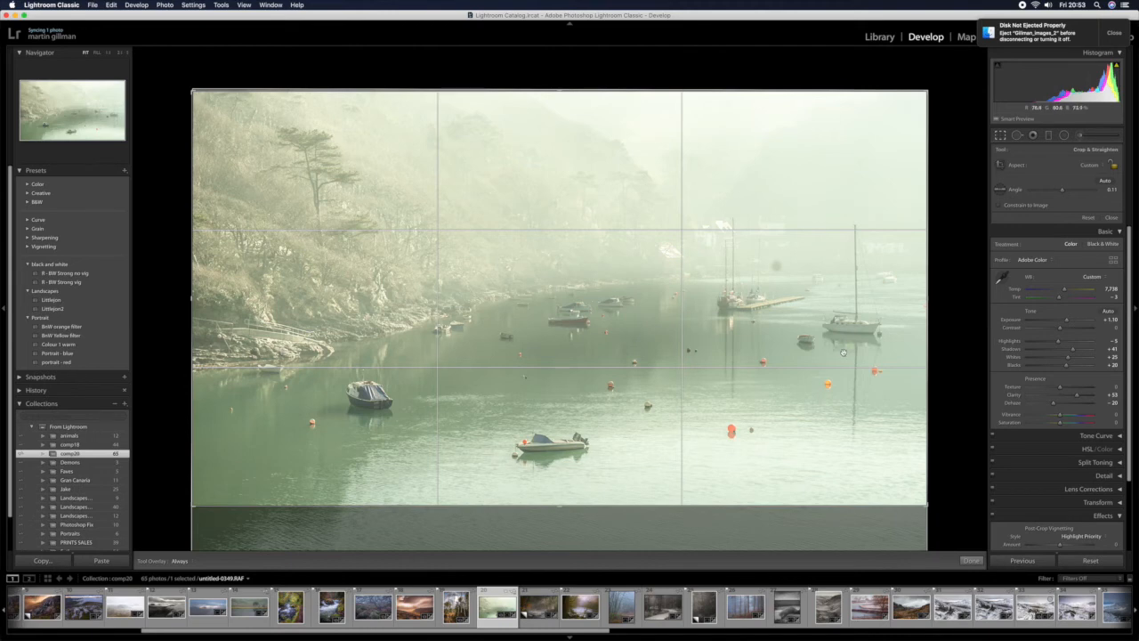